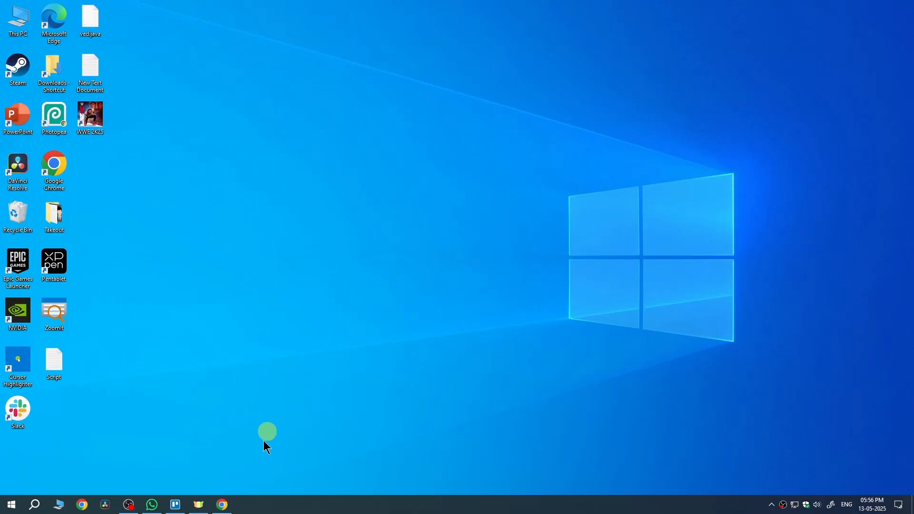
Launch Chrome and go to wix.com/studio via the address bar suggestion
{"action": "left_click", "coordinate": [222, 505]}
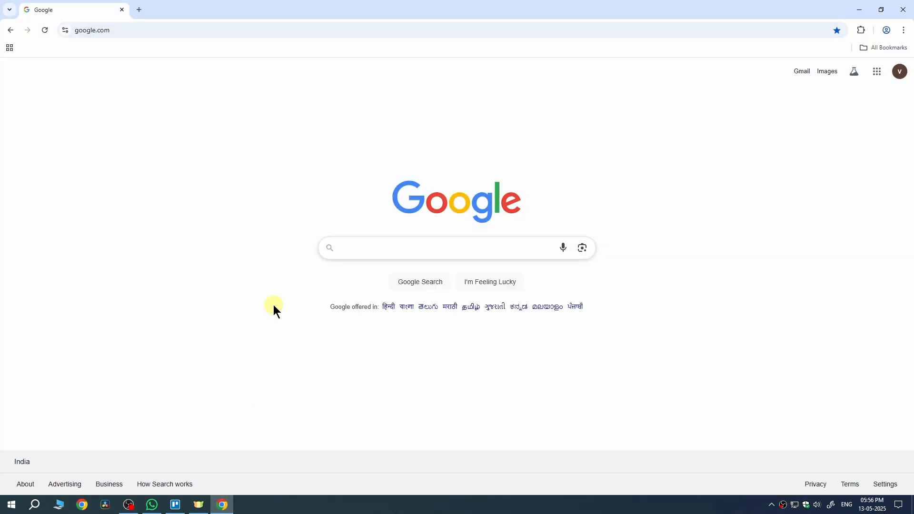
{"action": "left_click", "coordinate": [188, 30]}
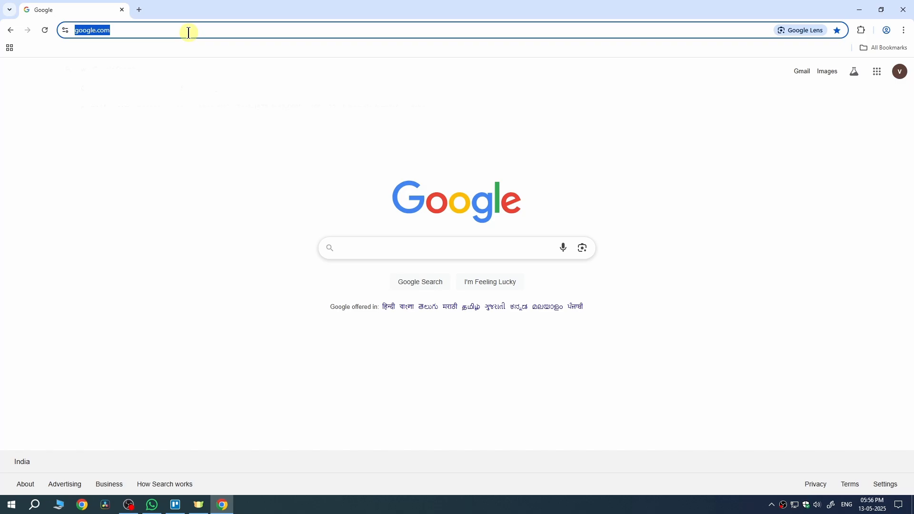
{"action": "type", "text": "wix.com/s"}
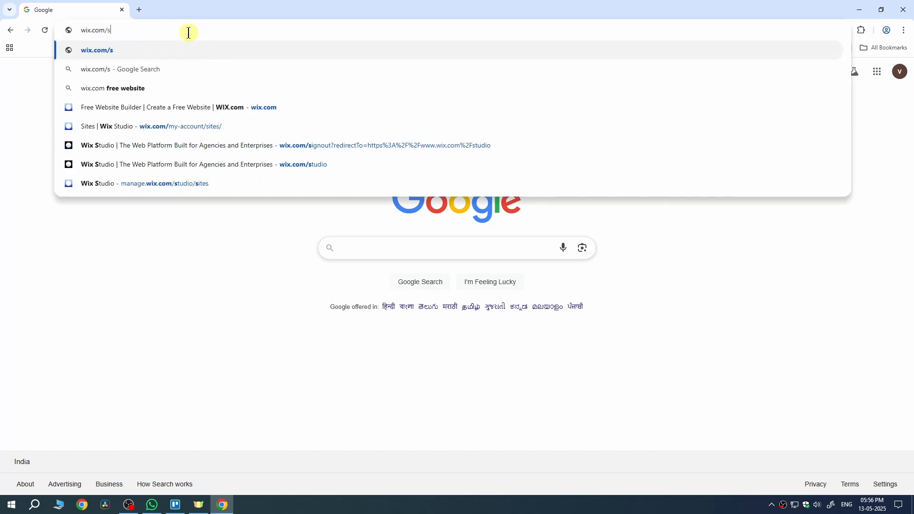
{"action": "left_click", "coordinate": [303, 164]}
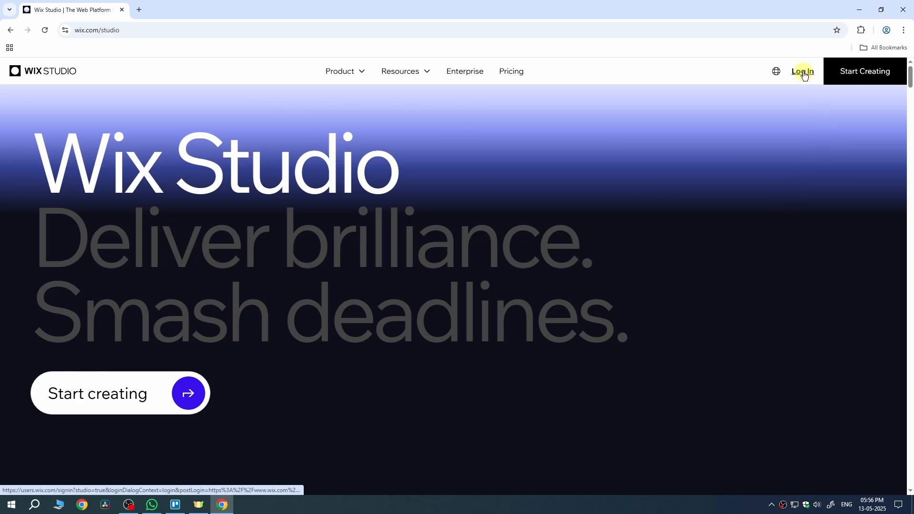
Log in to Wix Studio using Continue with Google
{"action": "left_click", "coordinate": [803, 72]}
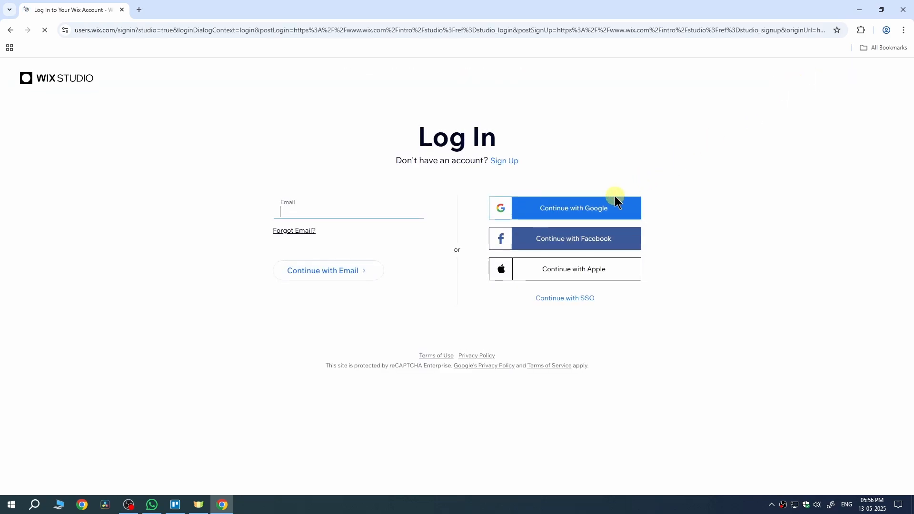
{"action": "left_click", "coordinate": [573, 208]}
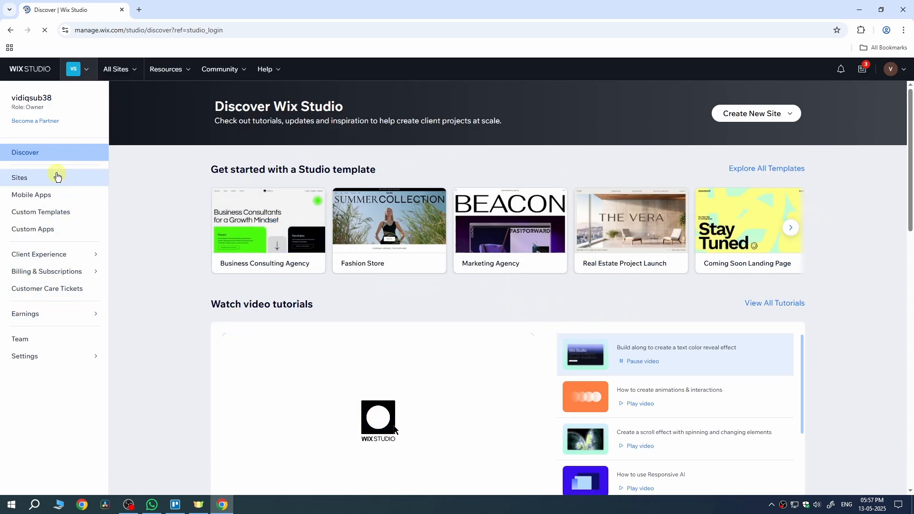
Open the Sites list and select the Primary site
{"action": "left_click", "coordinate": [19, 178]}
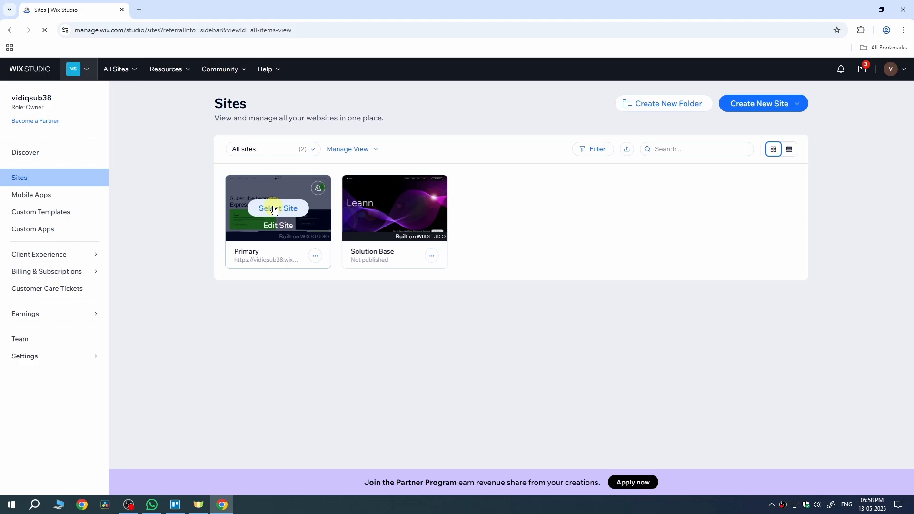
{"action": "left_click", "coordinate": [277, 208]}
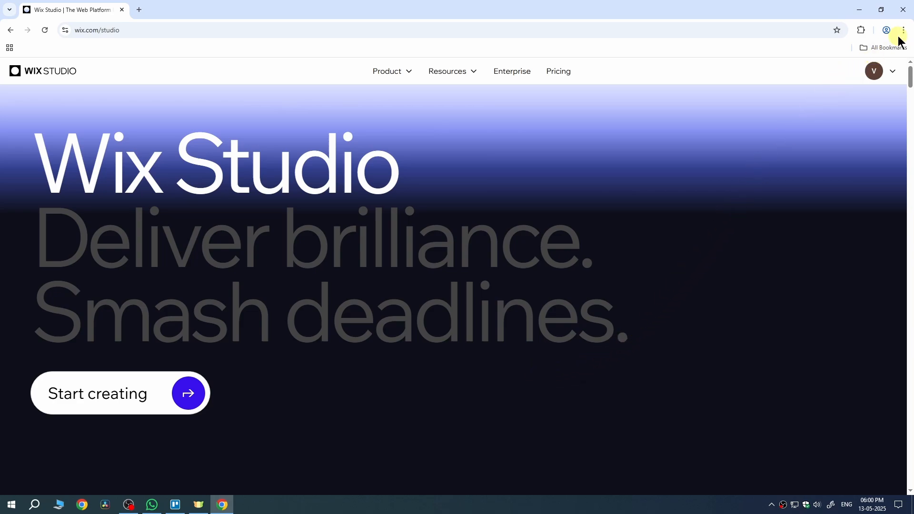
Install the Wix Studio page as a Chrome app via Cast, save, and share
{"action": "left_click", "coordinate": [903, 29]}
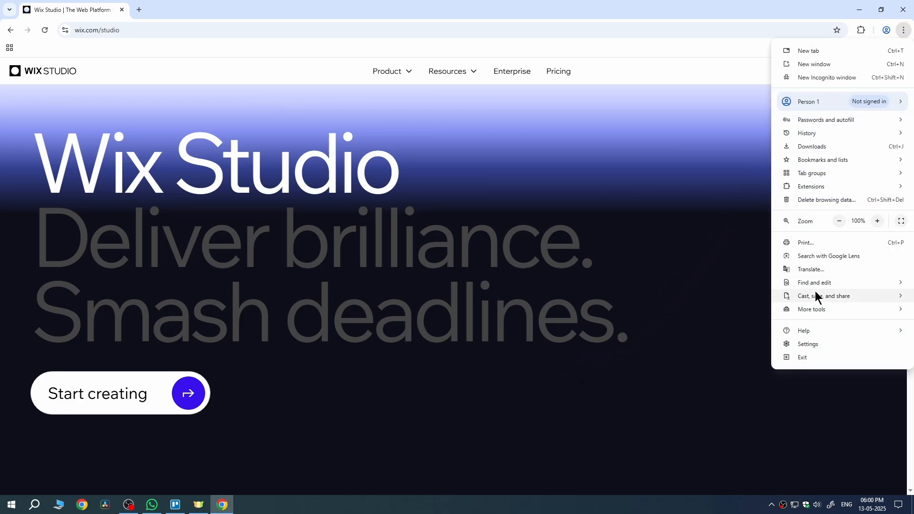
{"action": "left_click", "coordinate": [824, 295]}
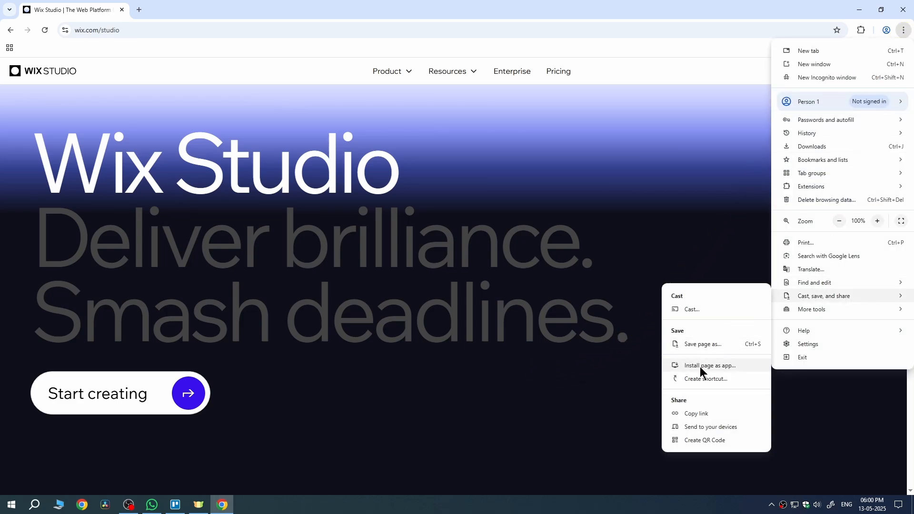
{"action": "left_click", "coordinate": [711, 366]}
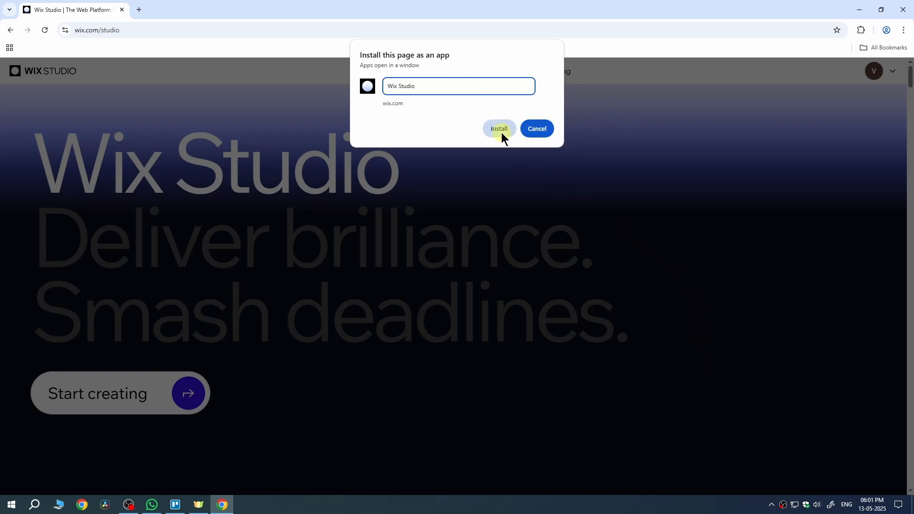
{"action": "left_click", "coordinate": [499, 129]}
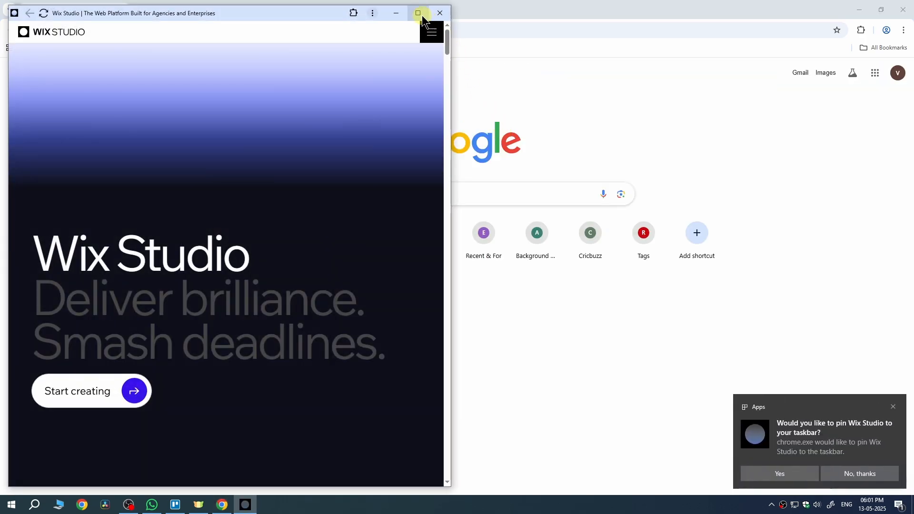